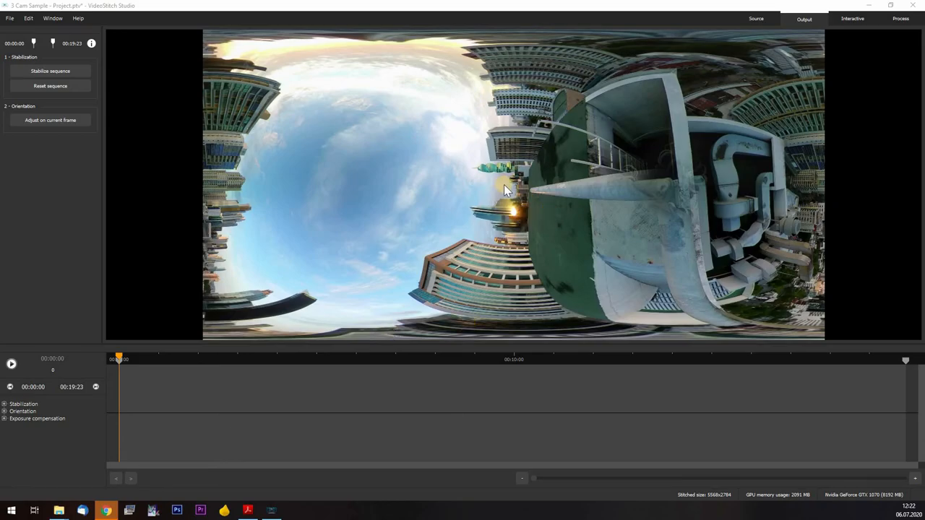
mouse_move(506, 217)
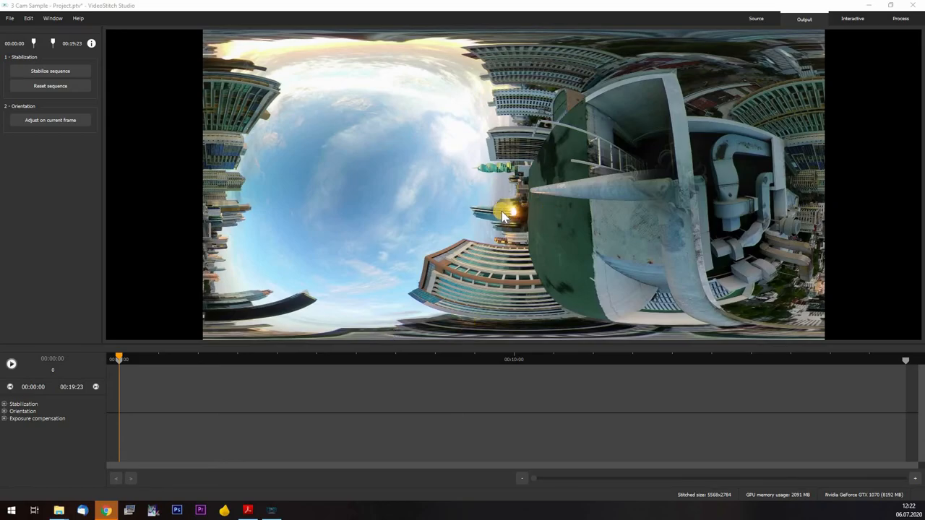
mouse_move(342, 214)
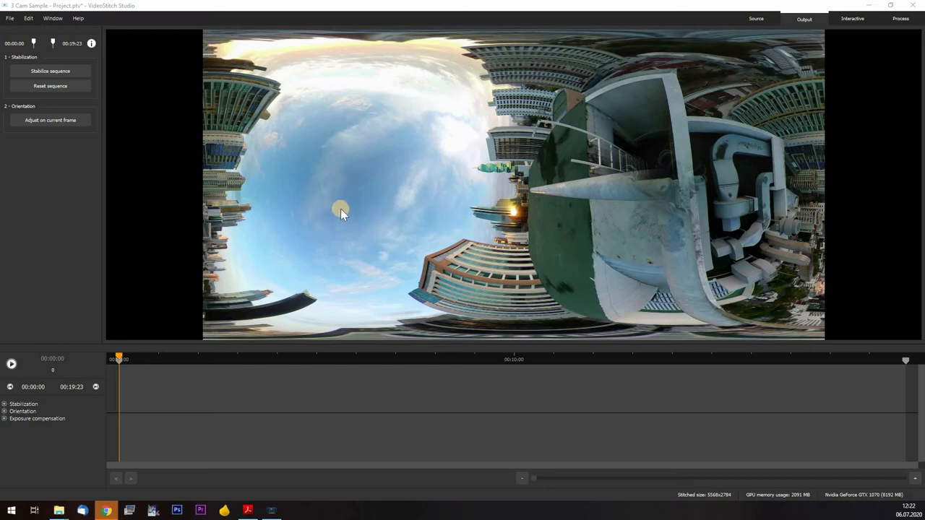
mouse_move(364, 217)
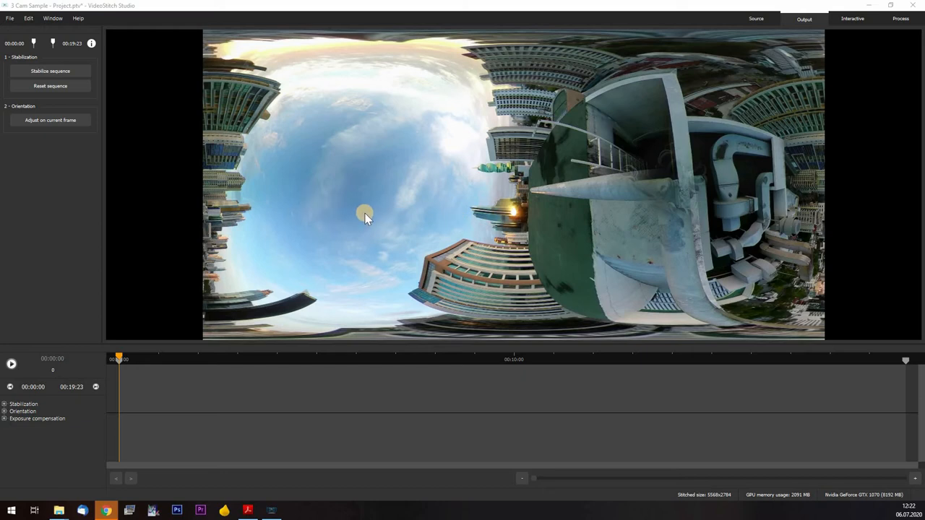
mouse_move(332, 200)
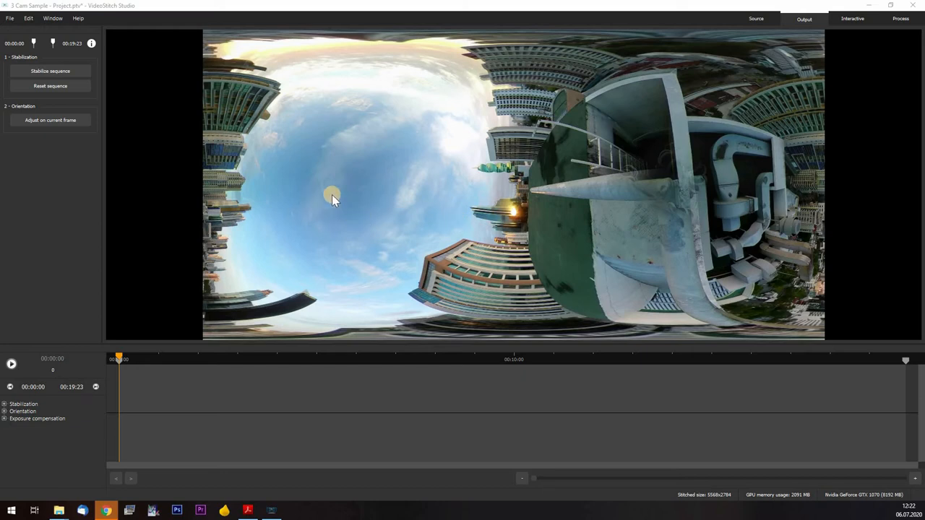
Step: Rotate the city panorama on the current frame until the horizon is level and buildings upright, then apply it
click(52, 18)
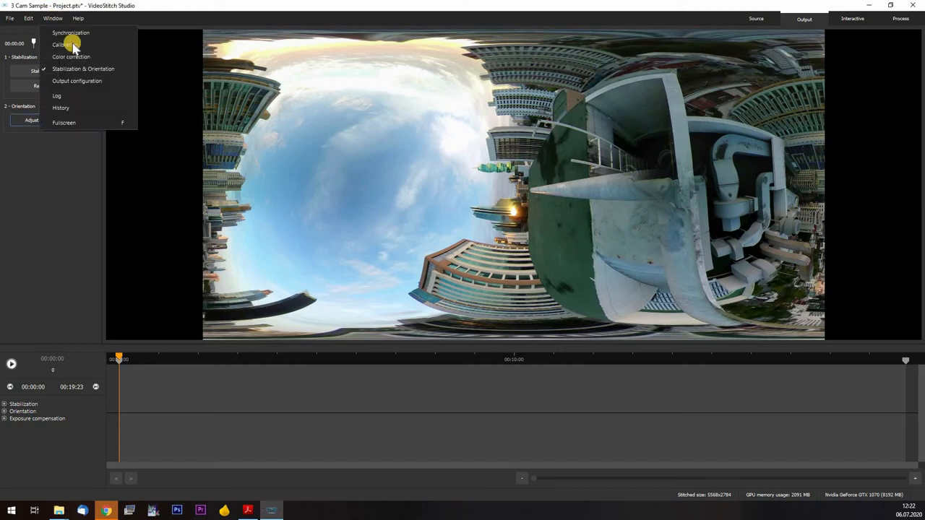
mouse_move(84, 70)
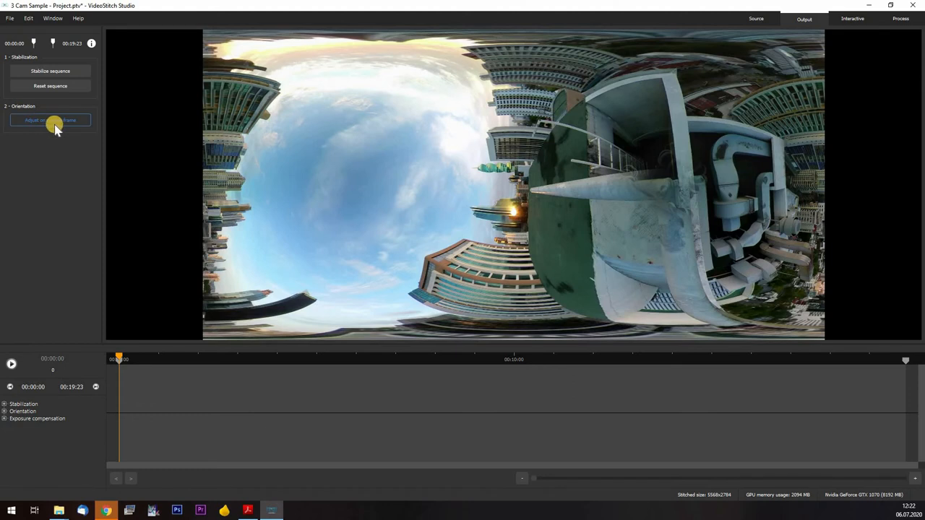
click(50, 120)
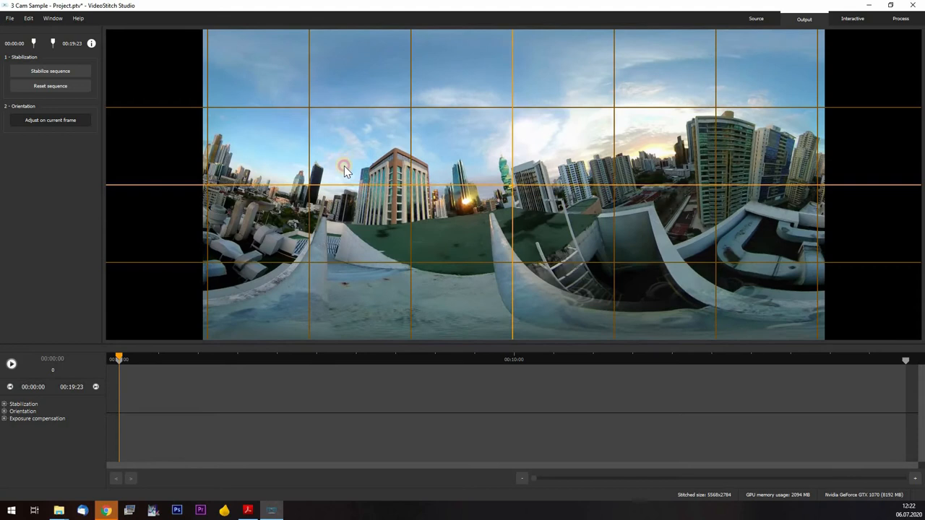
drag(344, 167, 708, 219)
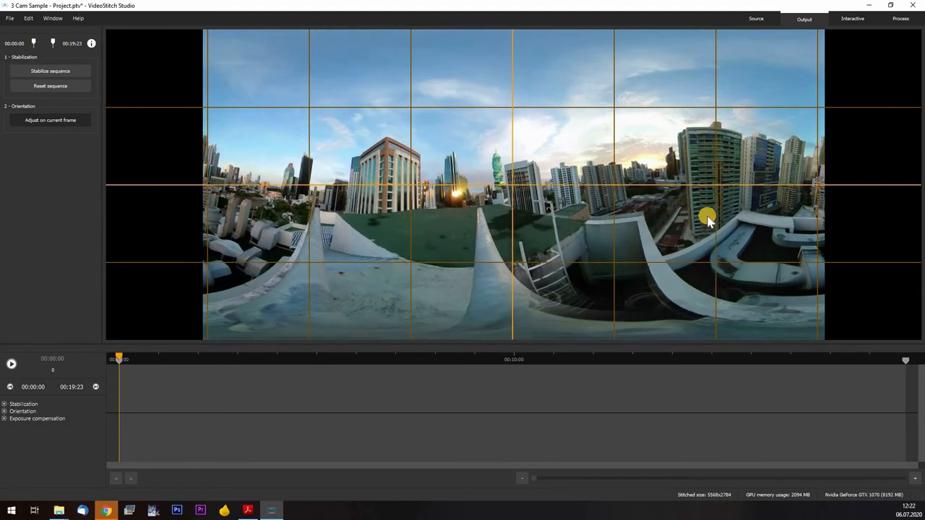
drag(707, 219, 714, 237)
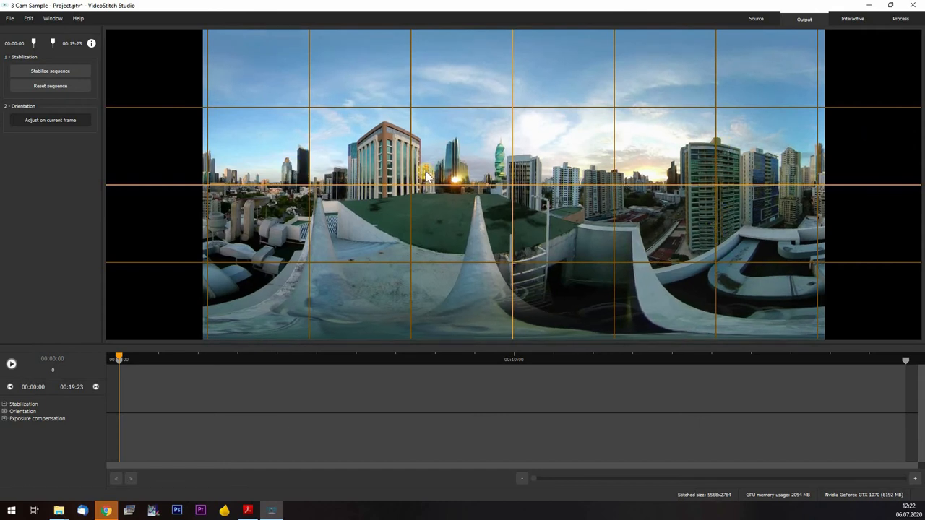
mouse_move(806, 175)
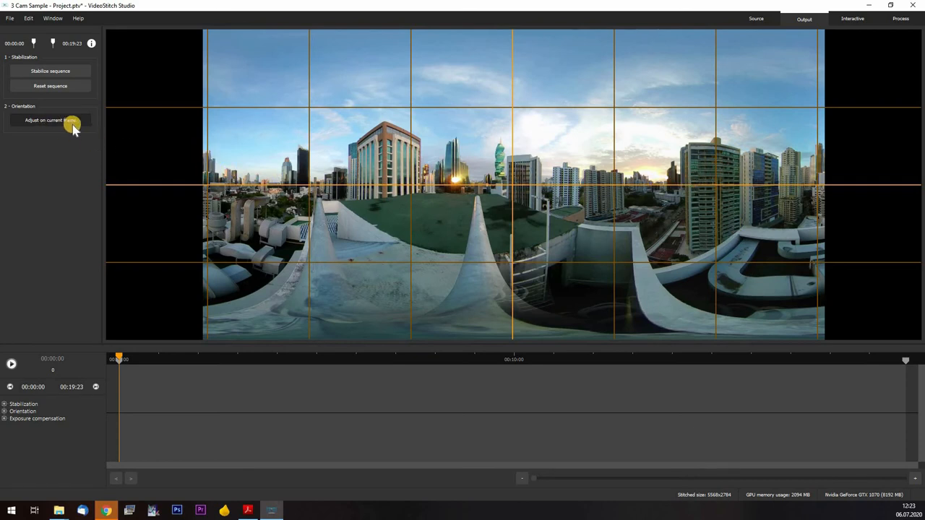
click(49, 120)
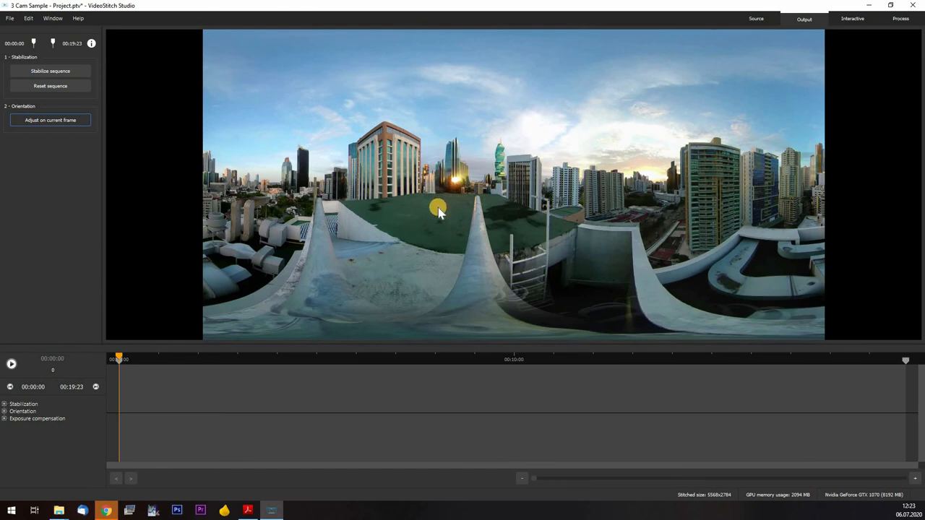